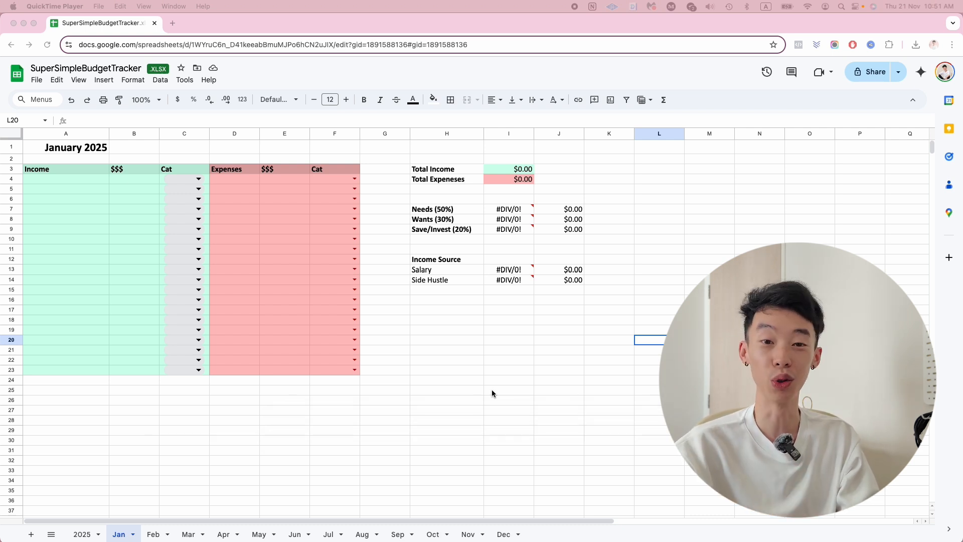
mouse_move(136, 420)
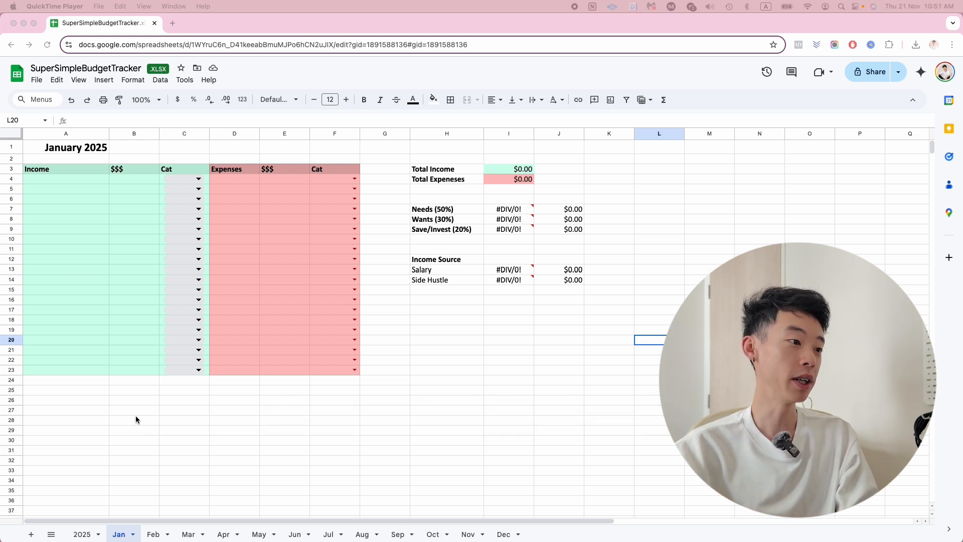
Step: Glance at the March and 2025 yearly summary sheets, then return to January
left_click(188, 534)
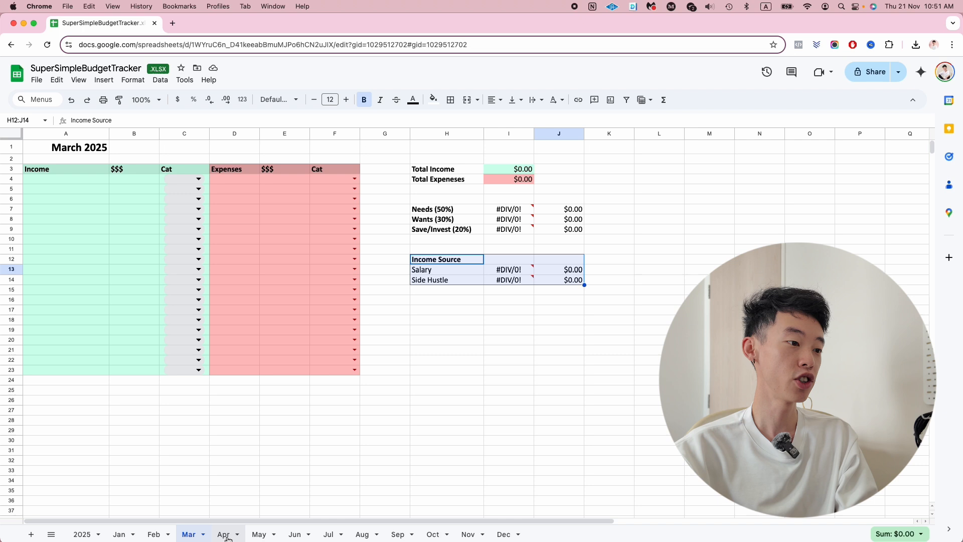
left_click(82, 534)
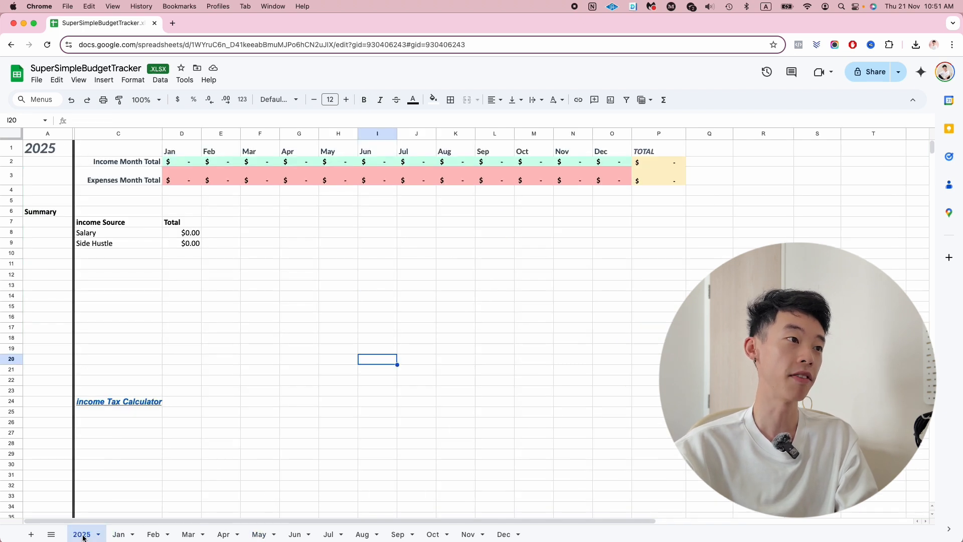
mouse_move(404, 229)
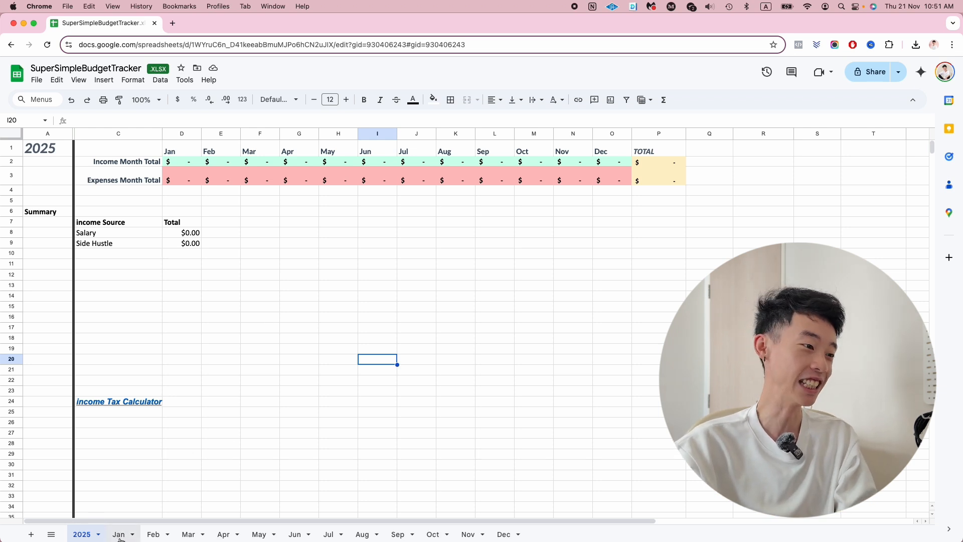
left_click(118, 534)
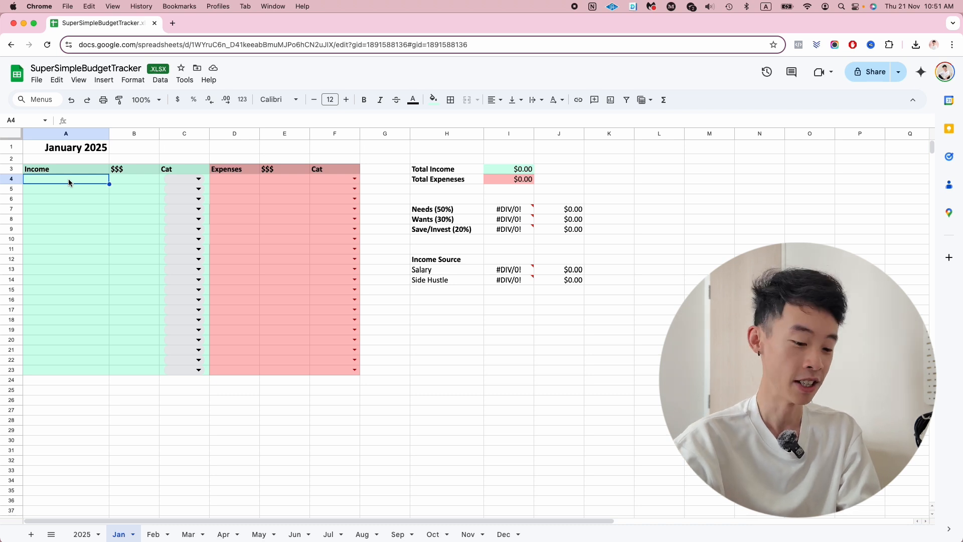
Step: Record Tech Company Pte Ltd income of $4,800 categorised as Salary
type("Tech")
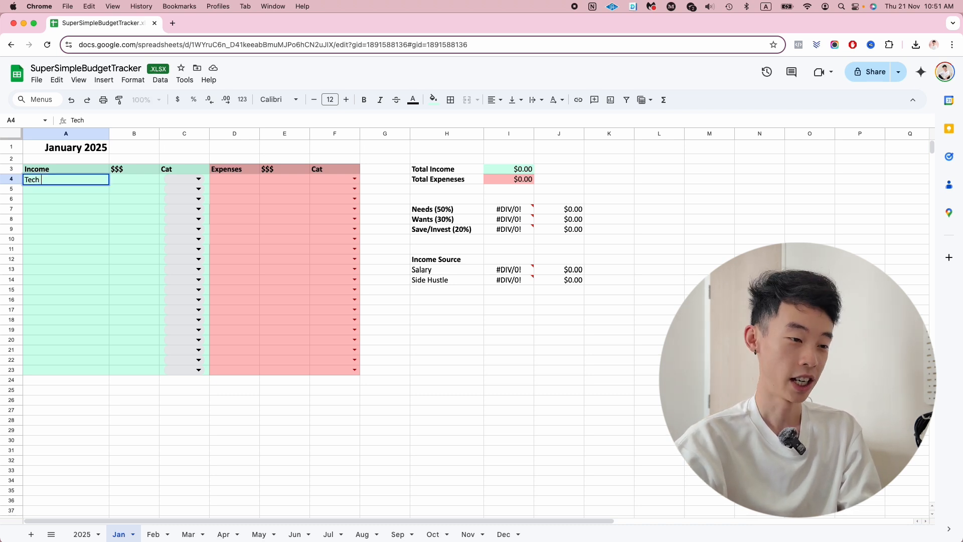
type("Company Pte Ltd")
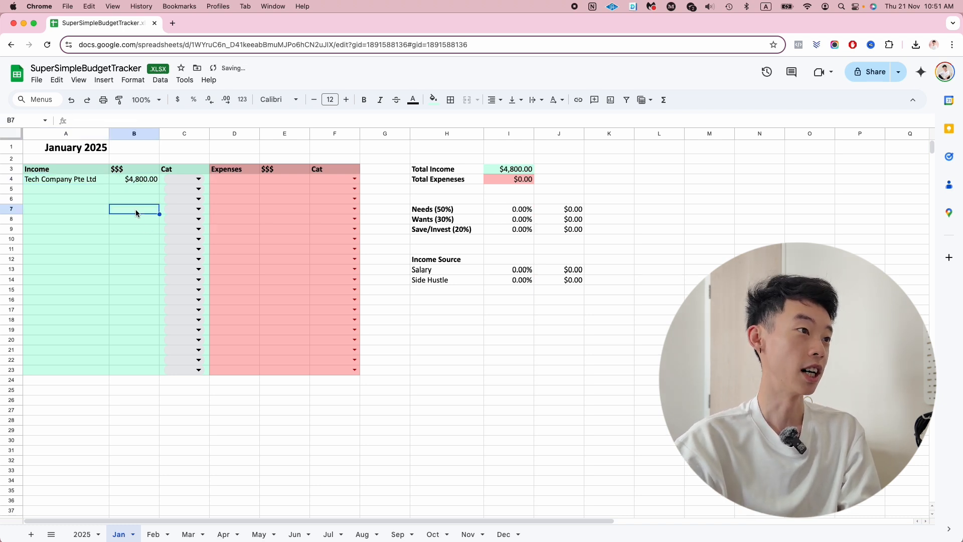
left_click(198, 179)
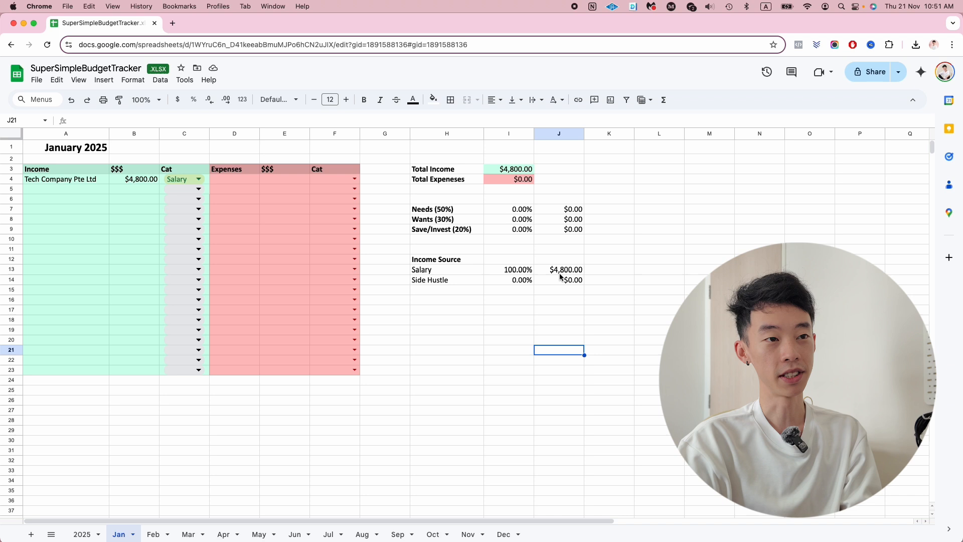
mouse_move(99, 218)
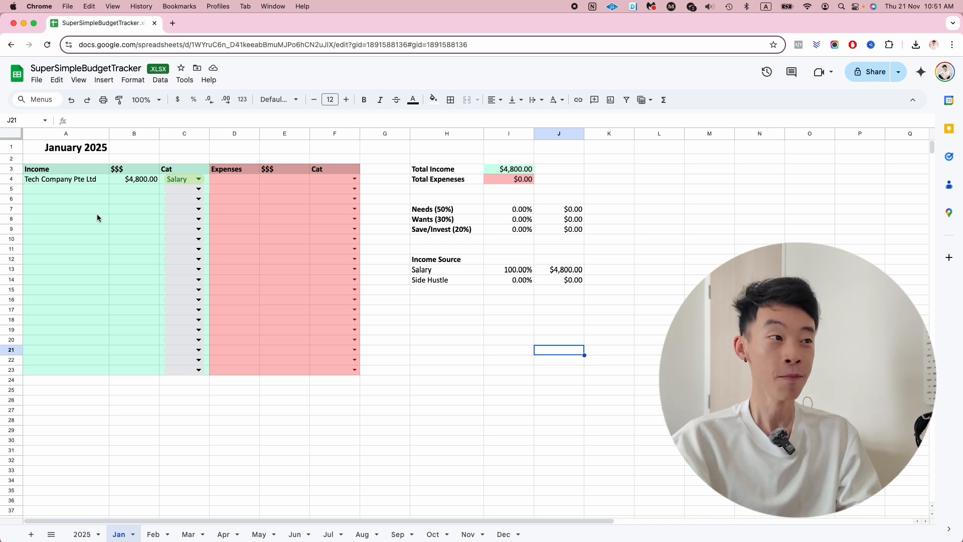
left_click(66, 188)
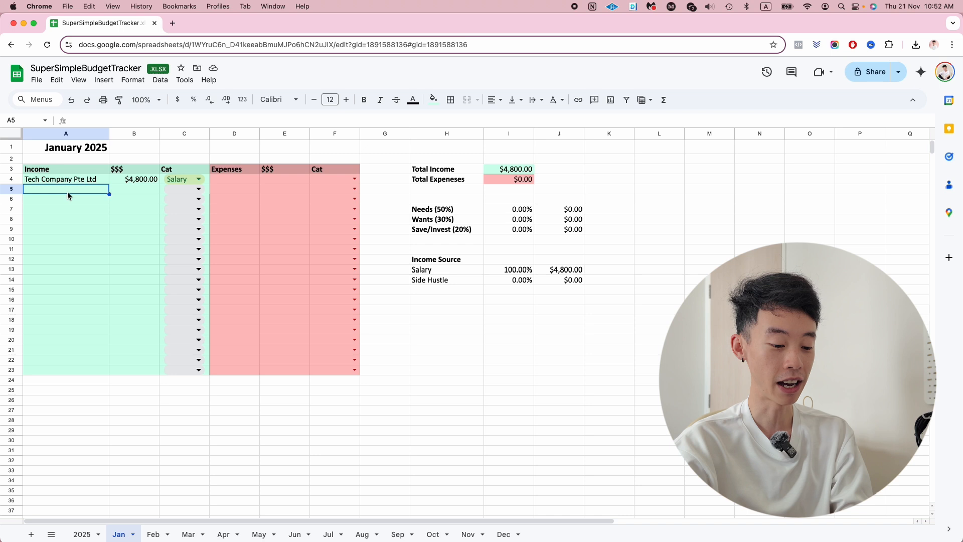
Step: Record Fiverr income of $1,200 categorised as Side Hustle
type("Fiverr")
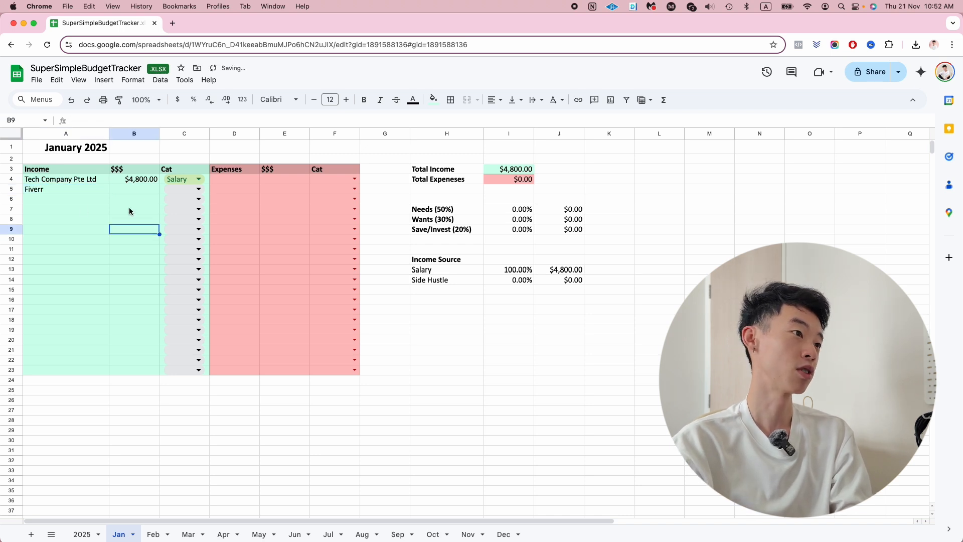
type("1200")
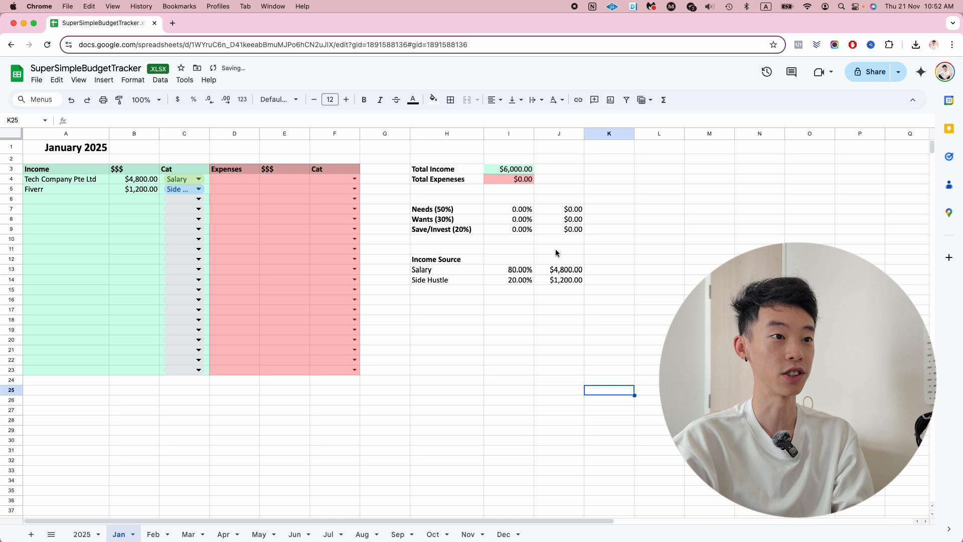
mouse_move(522, 298)
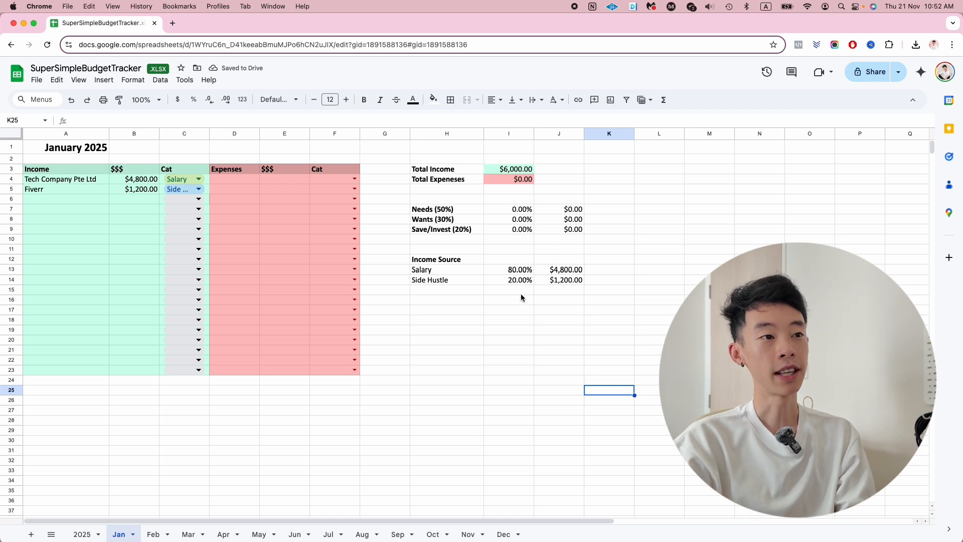
mouse_move(516, 280)
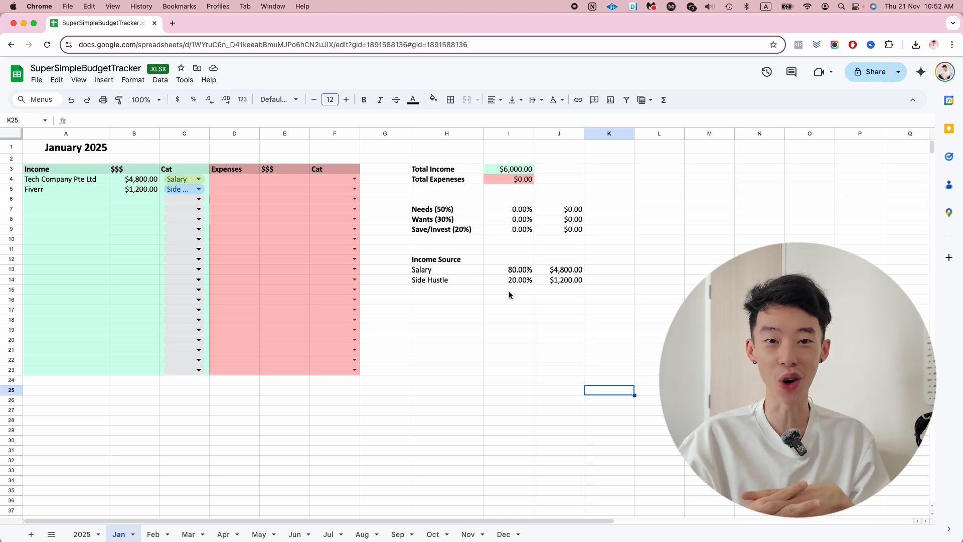
mouse_move(525, 297)
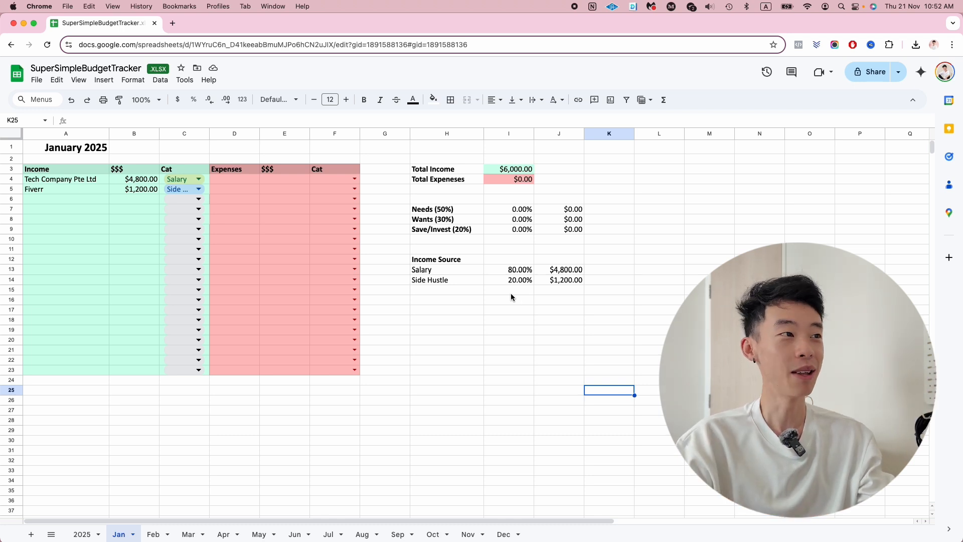
left_click(134, 189)
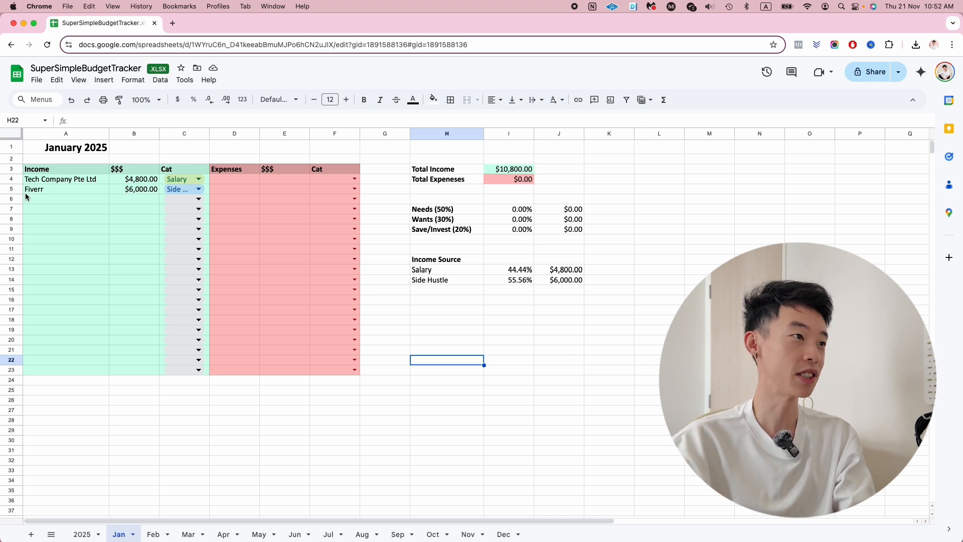
left_click(133, 189)
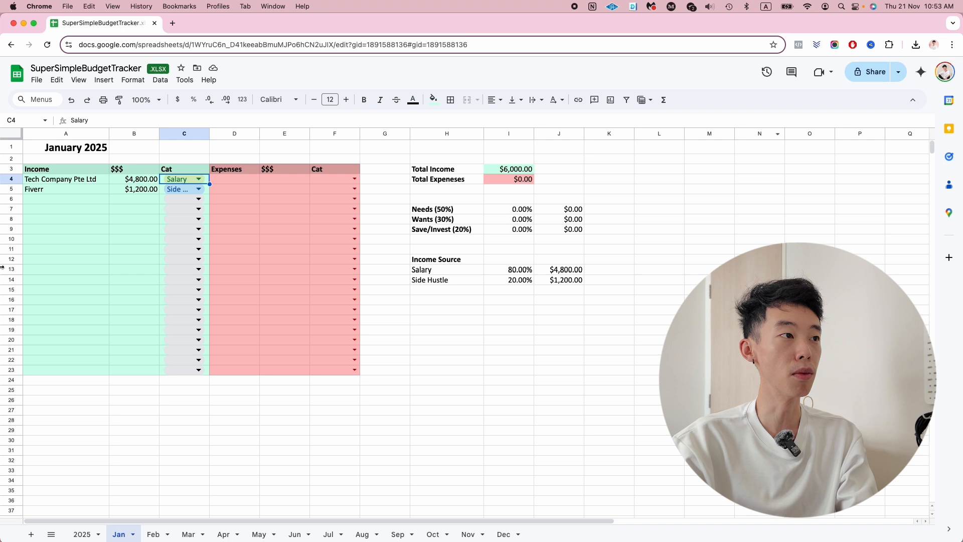
left_click(66, 238)
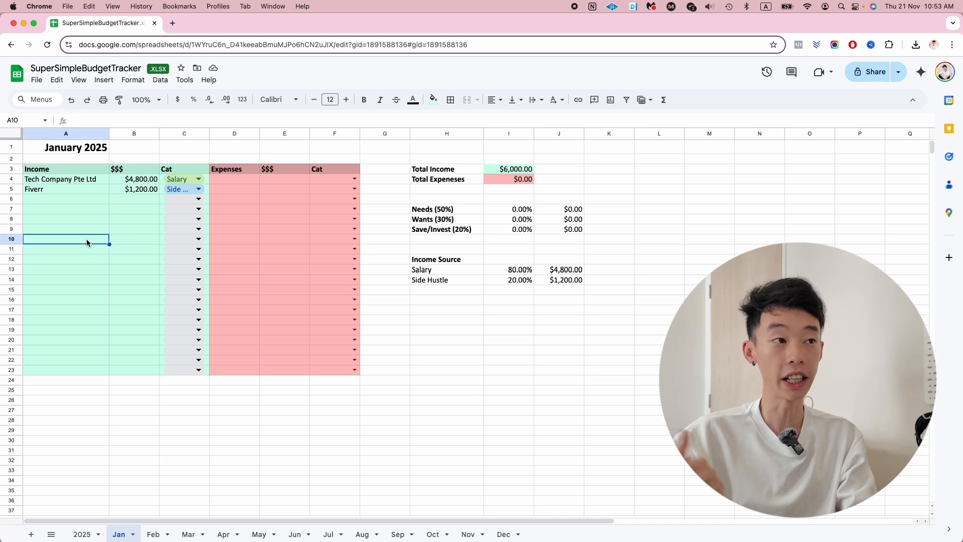
mouse_move(529, 321)
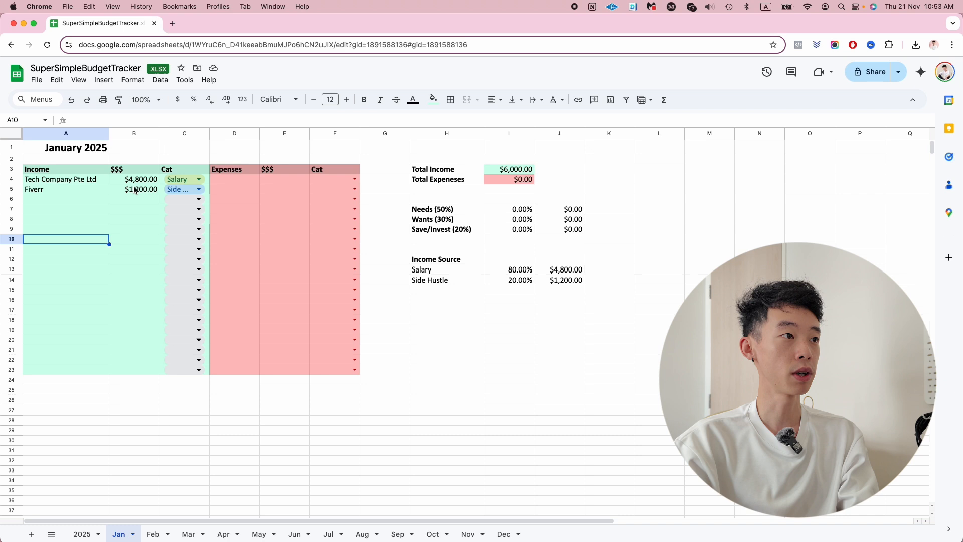
mouse_move(104, 206)
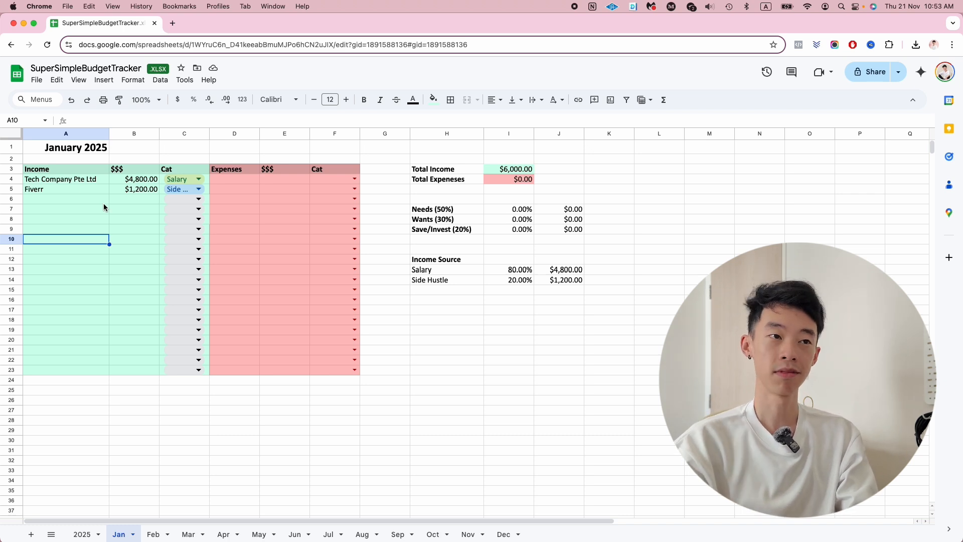
mouse_move(419, 138)
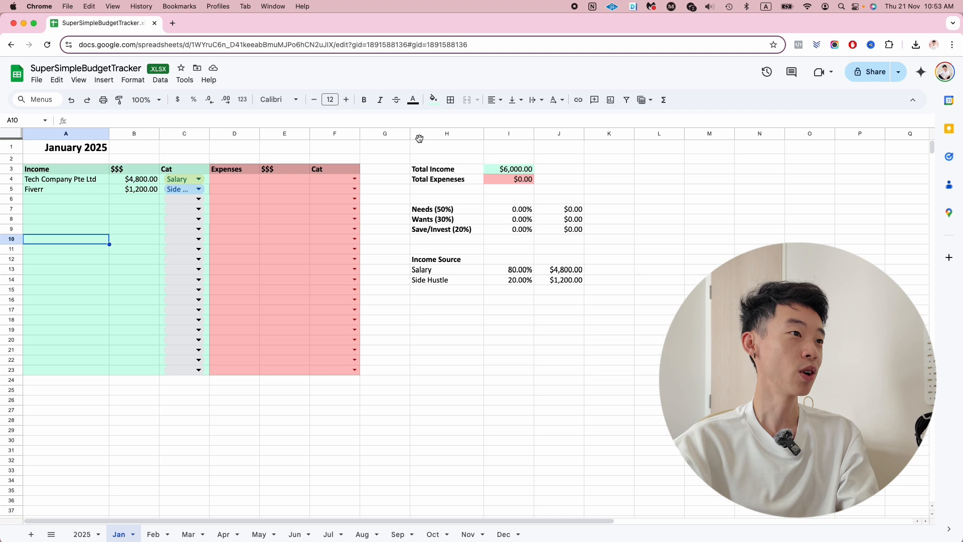
left_click(235, 178)
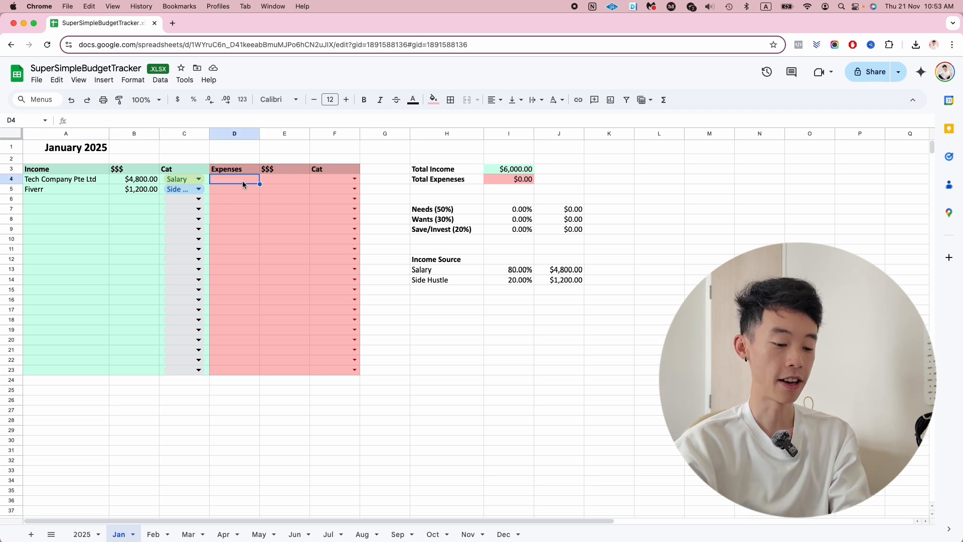
Step: Enter the Phone bill expense categorised as Needs and review its name and amount
type("Phonebill")
left_click(284, 178)
type("$20.00")
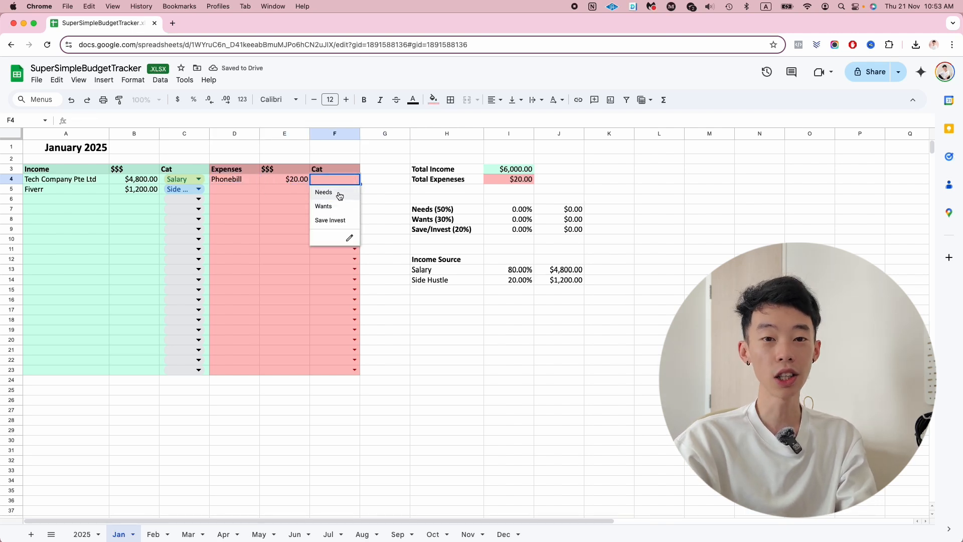
left_click(323, 191)
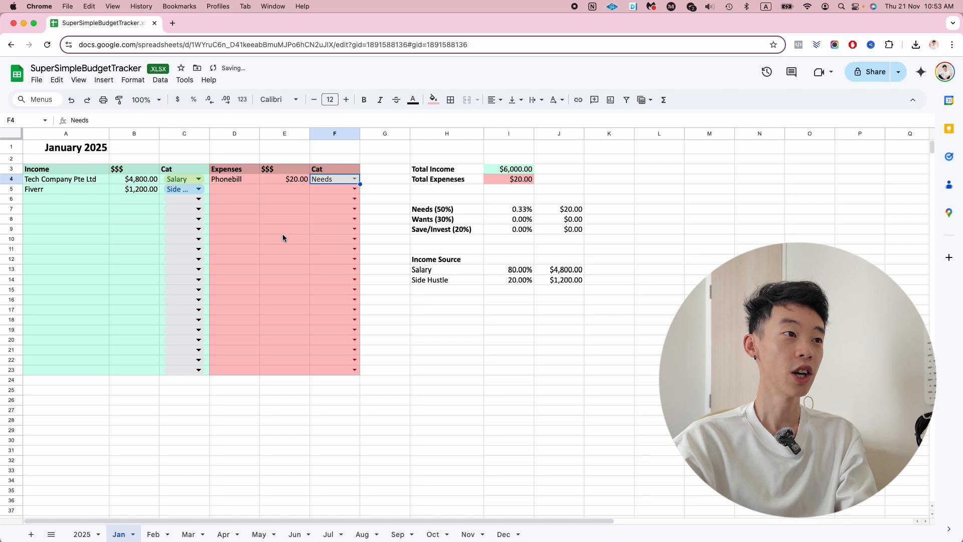
left_click(284, 219)
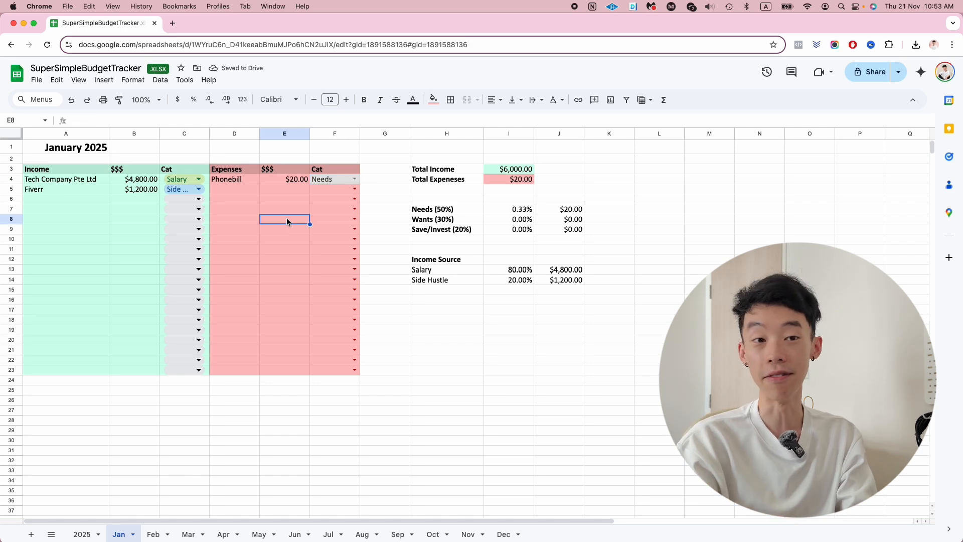
mouse_move(487, 344)
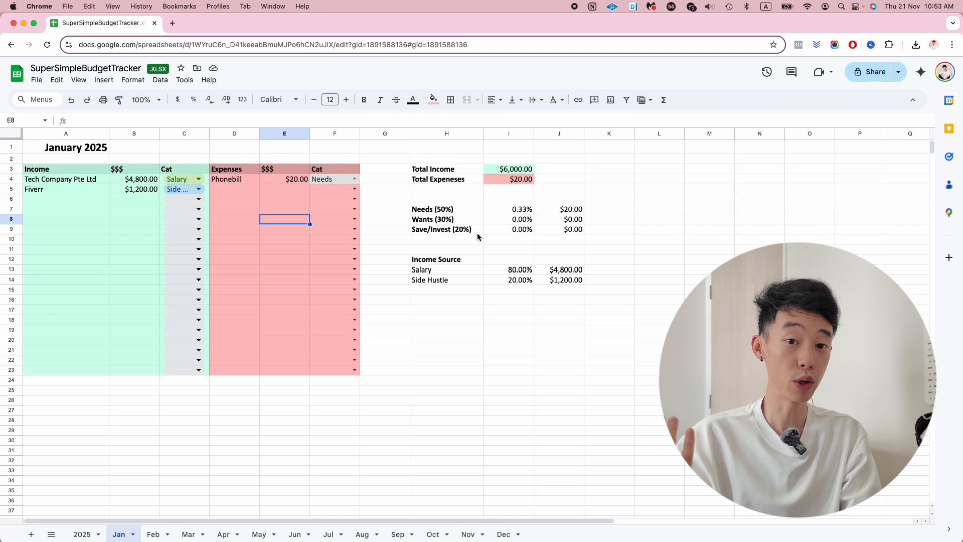
left_click(235, 179)
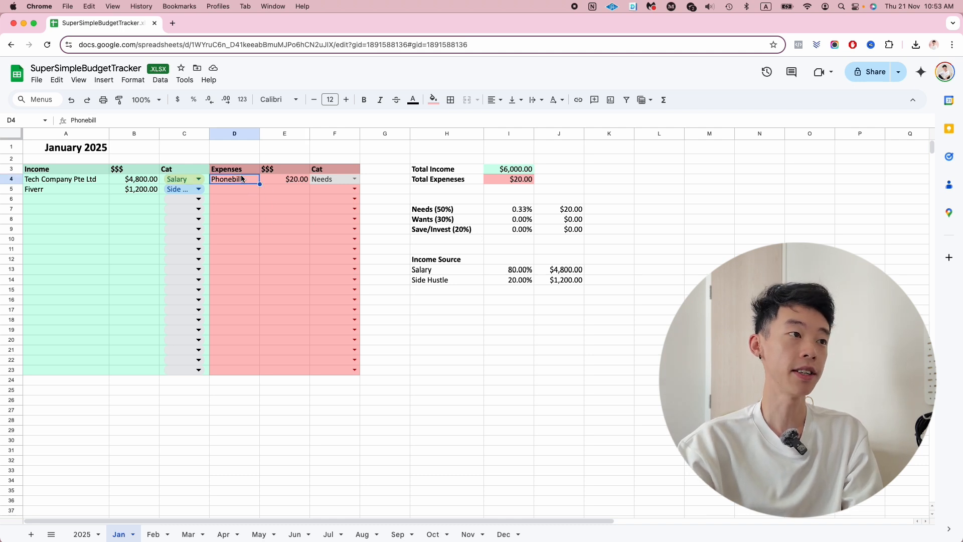
left_click(285, 179)
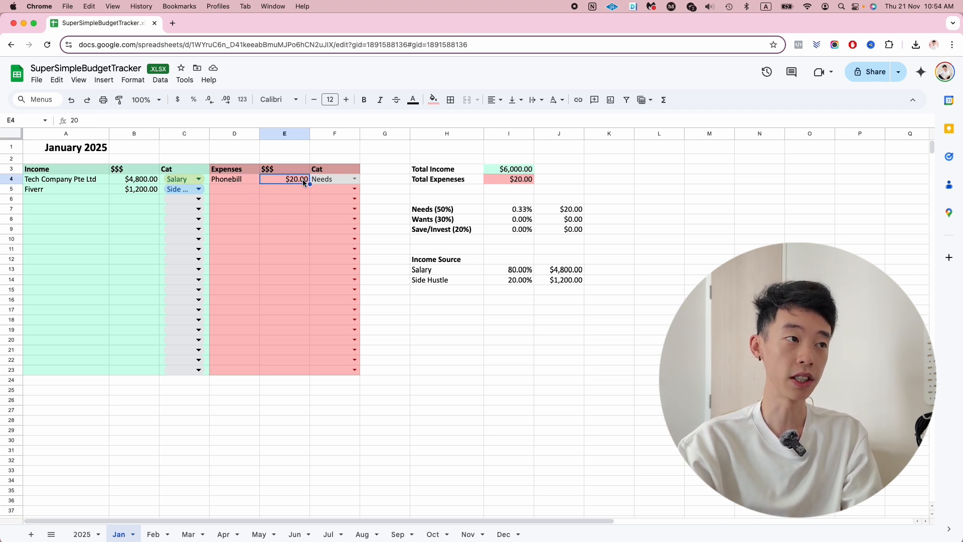
left_click(235, 189)
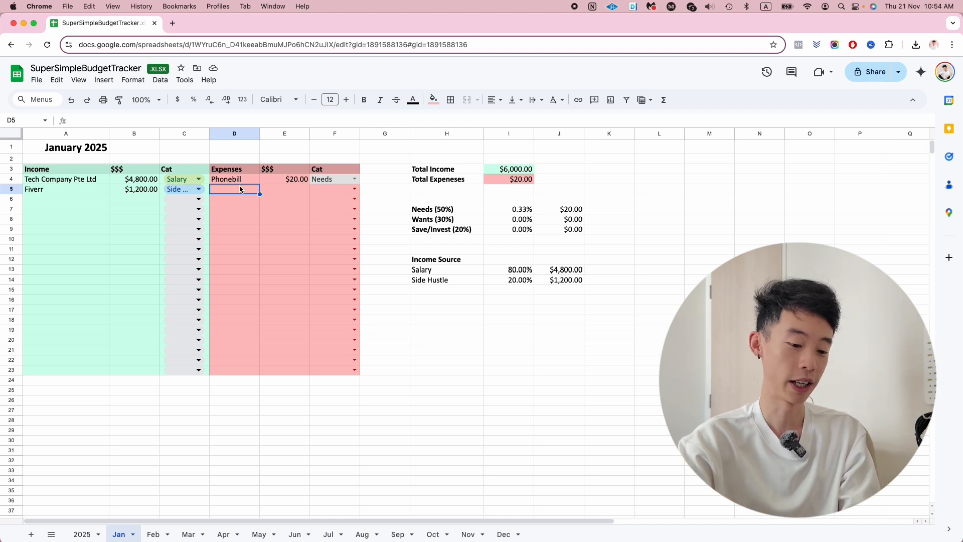
Step: Add Nice Steak Dinner $200 and Transport $200 as the next expense rows
type("Nice Steak Dinner")
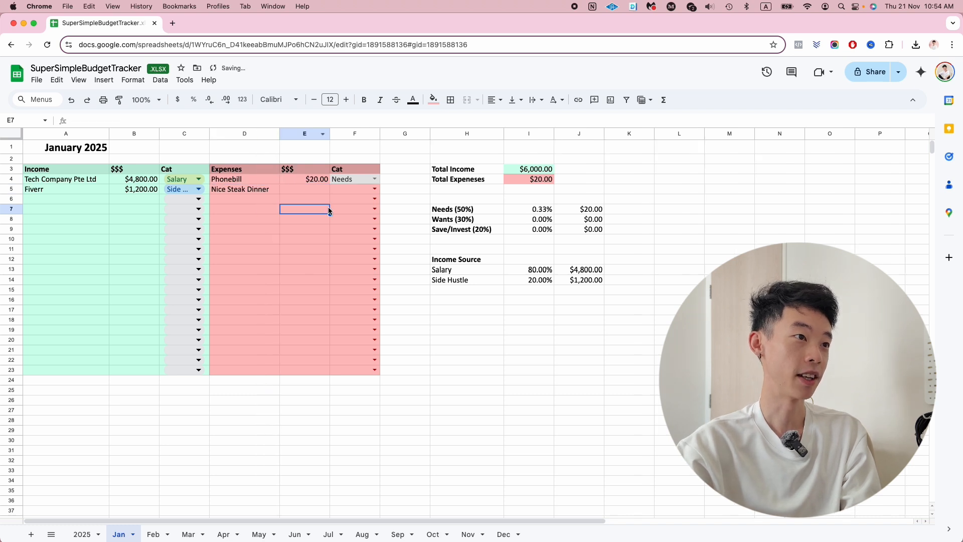
type("200.00")
left_click(354, 189)
type("Wants")
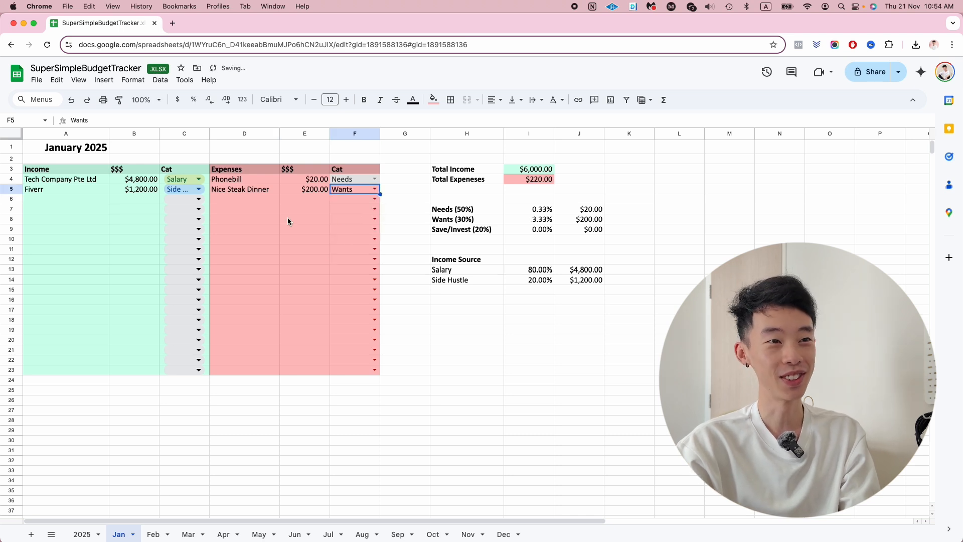
left_click(243, 204)
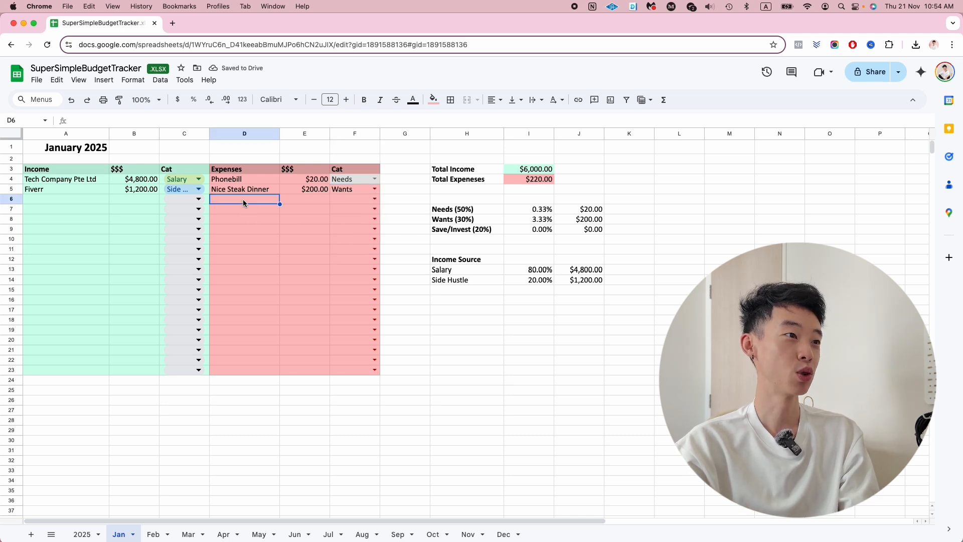
type("Transport")
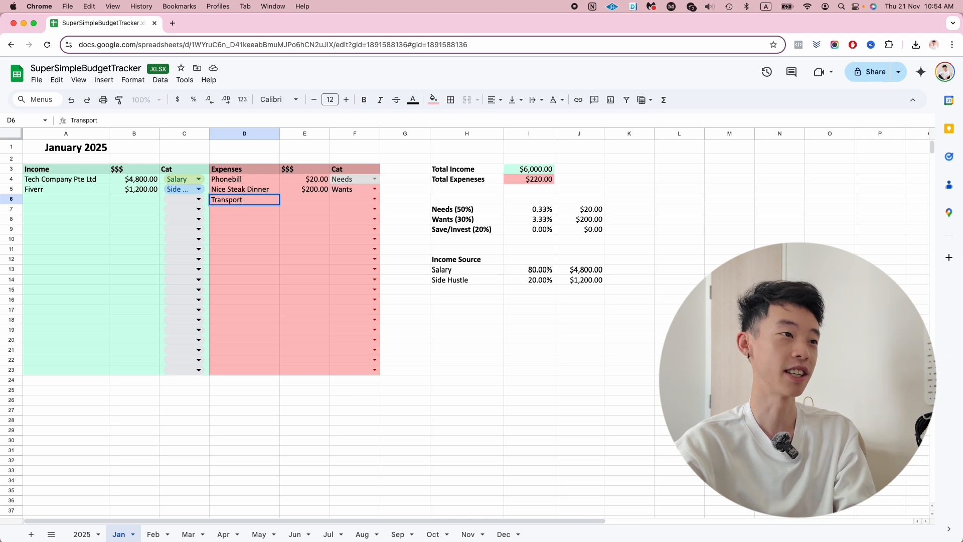
type("200")
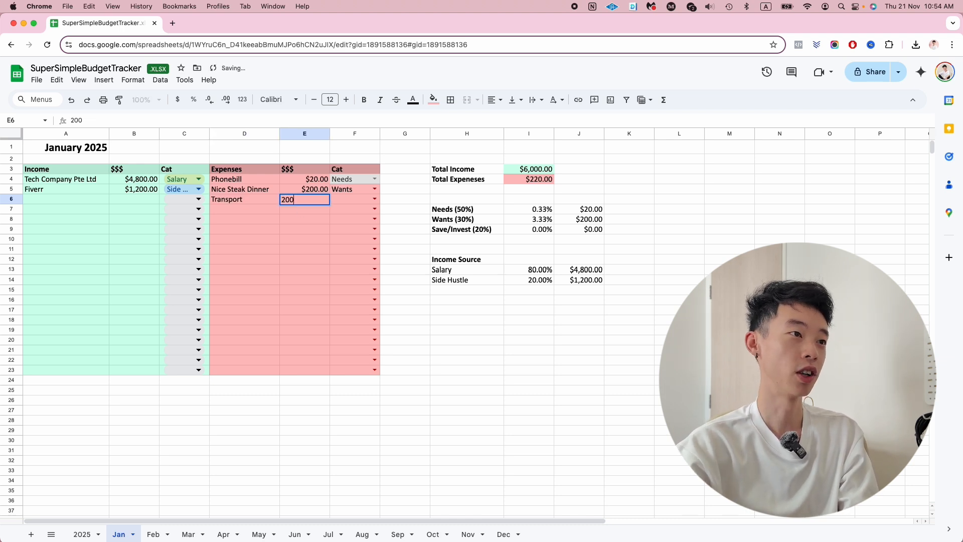
key("Enter")
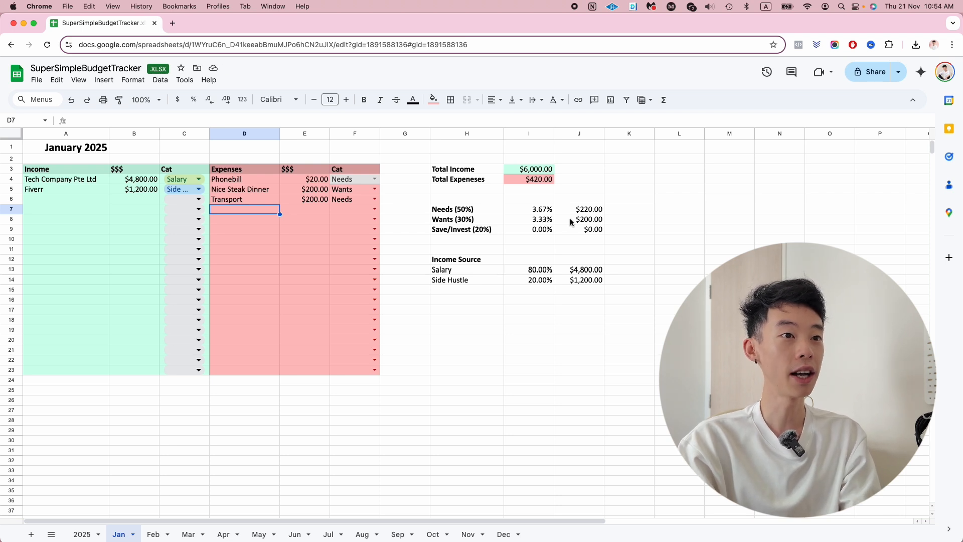
Step: Add a Save/Invest expense of $5,580 and check the summary percentages
left_click(304, 209)
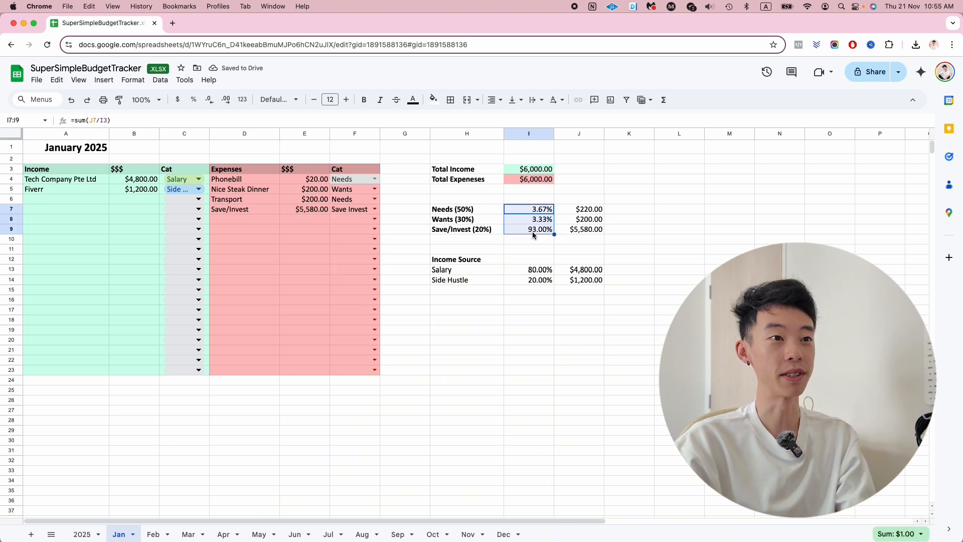
left_click(529, 249)
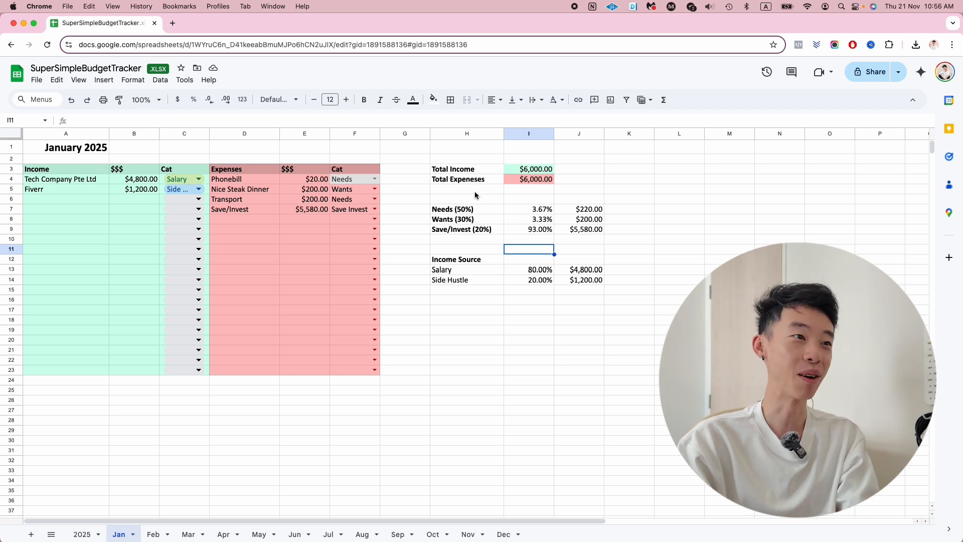
mouse_move(532, 235)
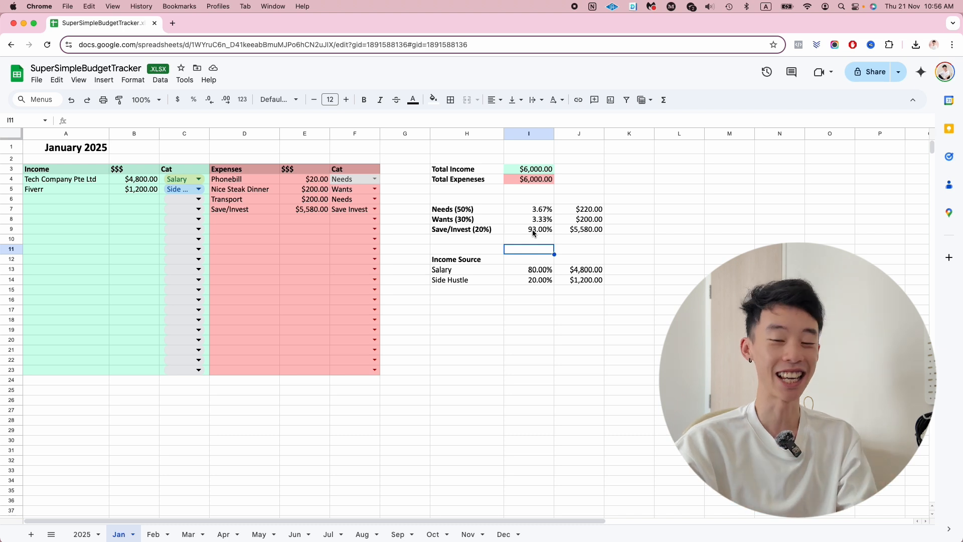
mouse_move(681, 302)
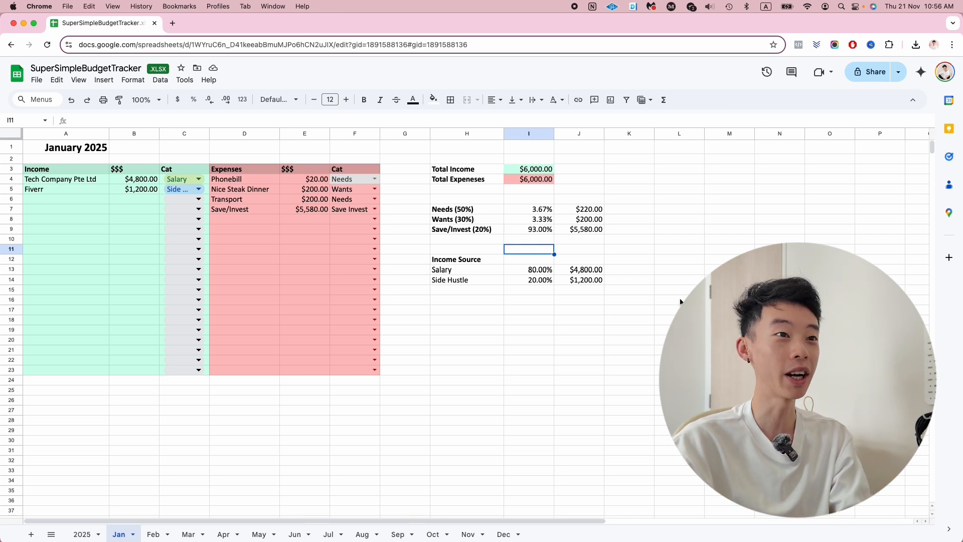
left_click(82, 534)
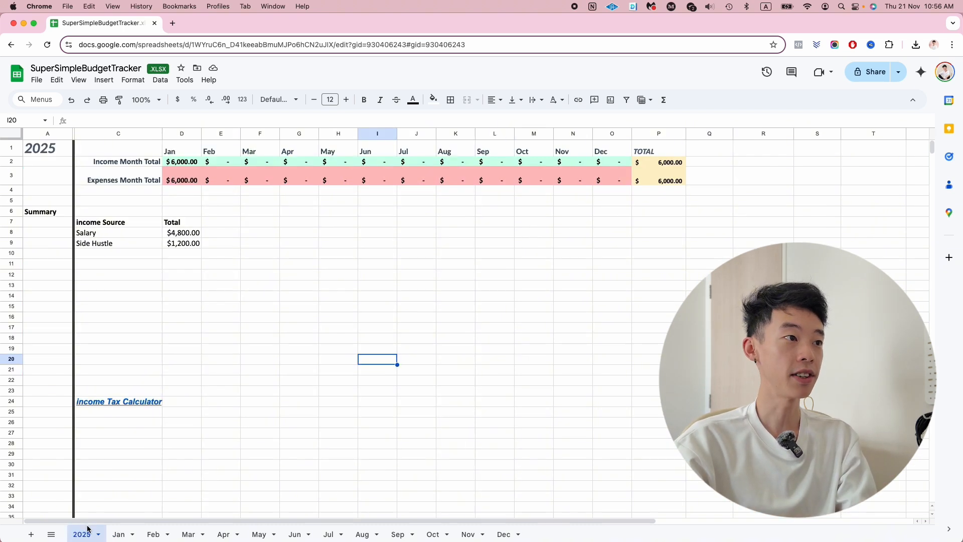
mouse_move(407, 316)
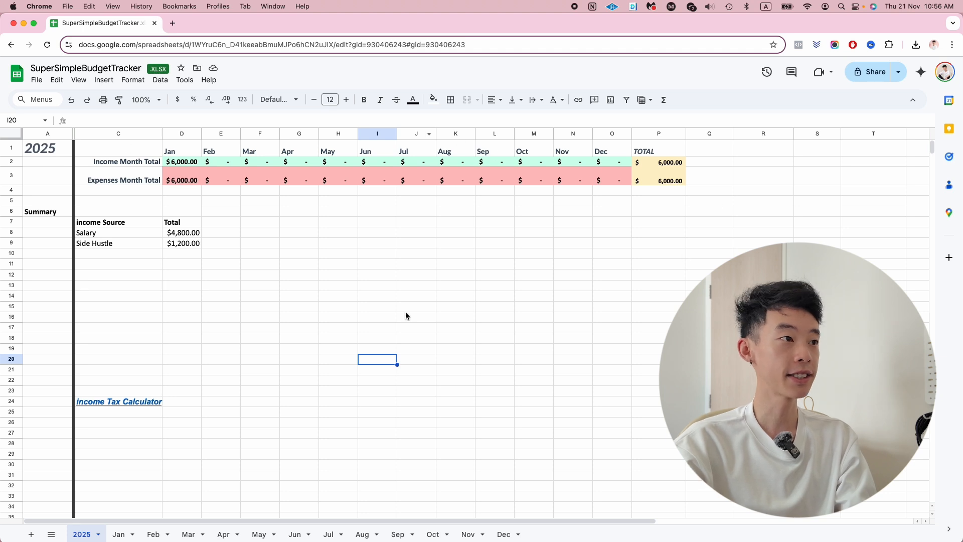
mouse_move(103, 237)
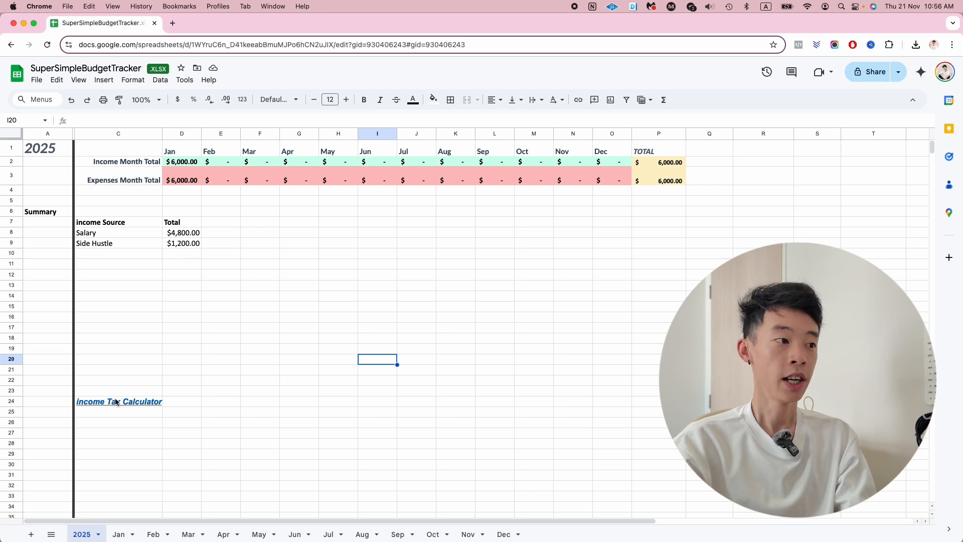
left_click(118, 401)
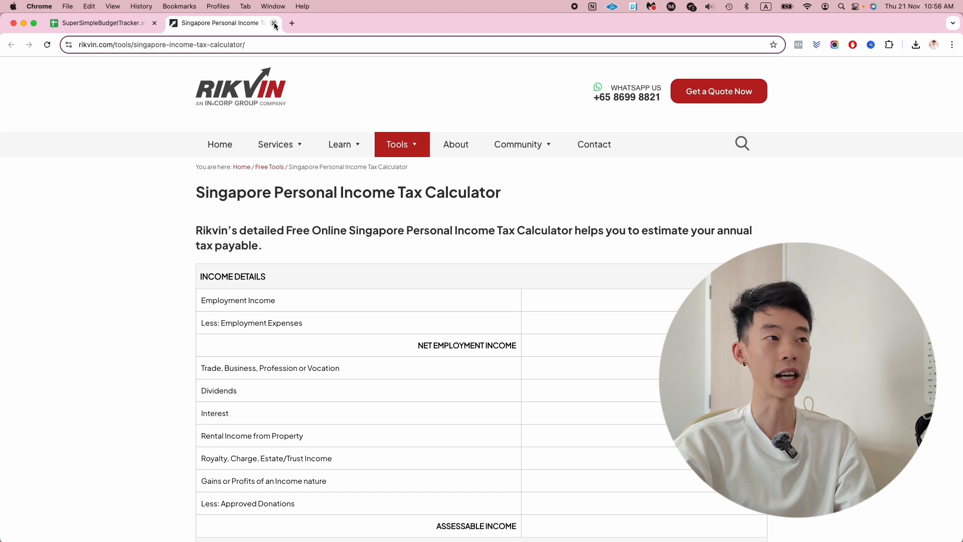
left_click(274, 23)
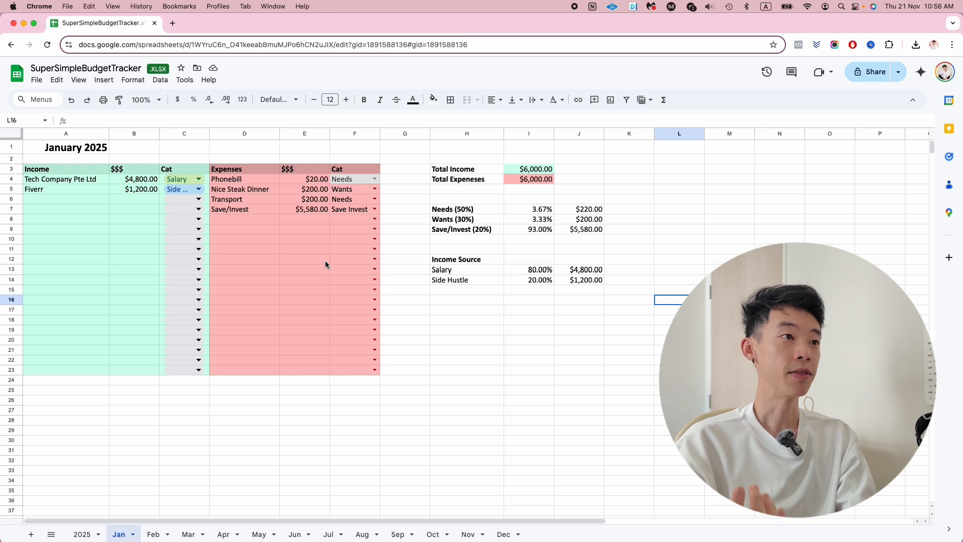
Step: Retype the Nice Steak Dinner expense name as Eat out
left_click(240, 189)
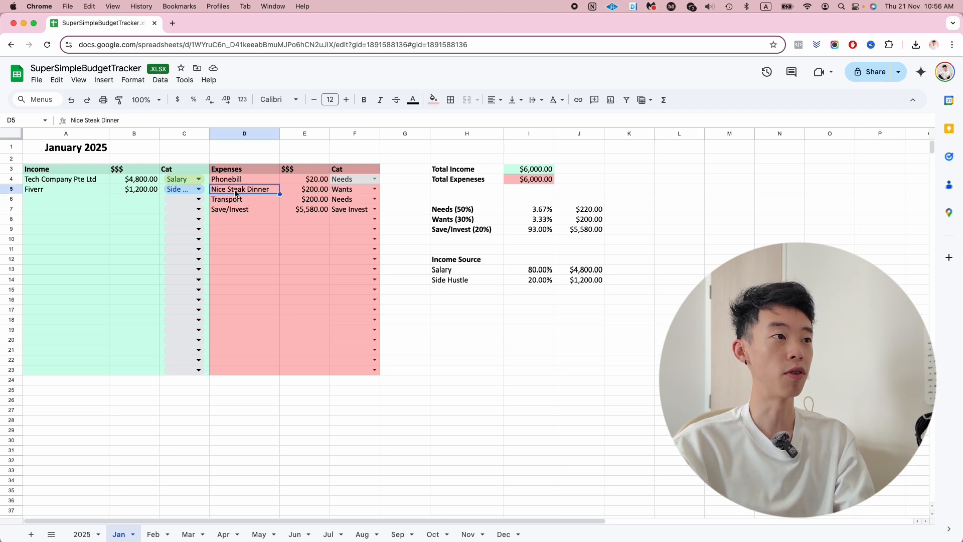
left_click(244, 218)
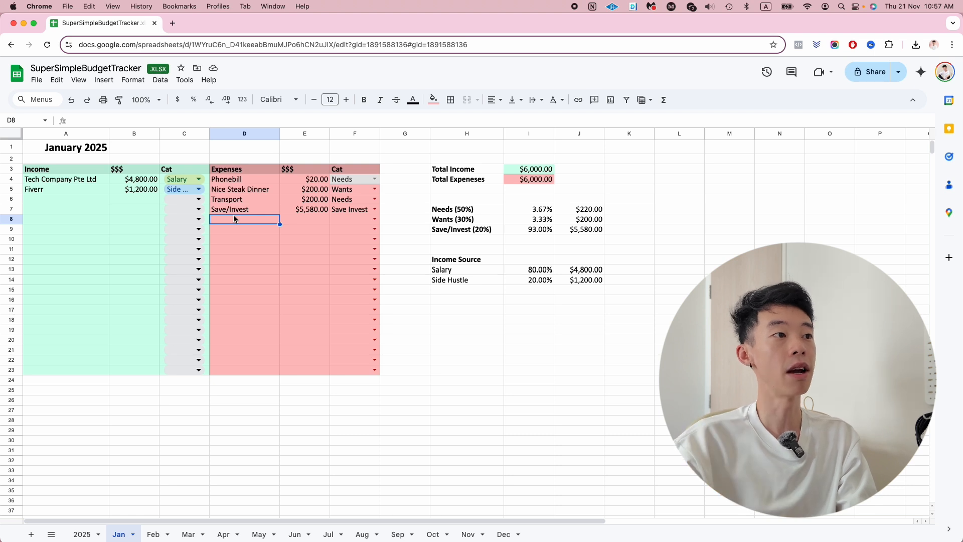
left_click(244, 188)
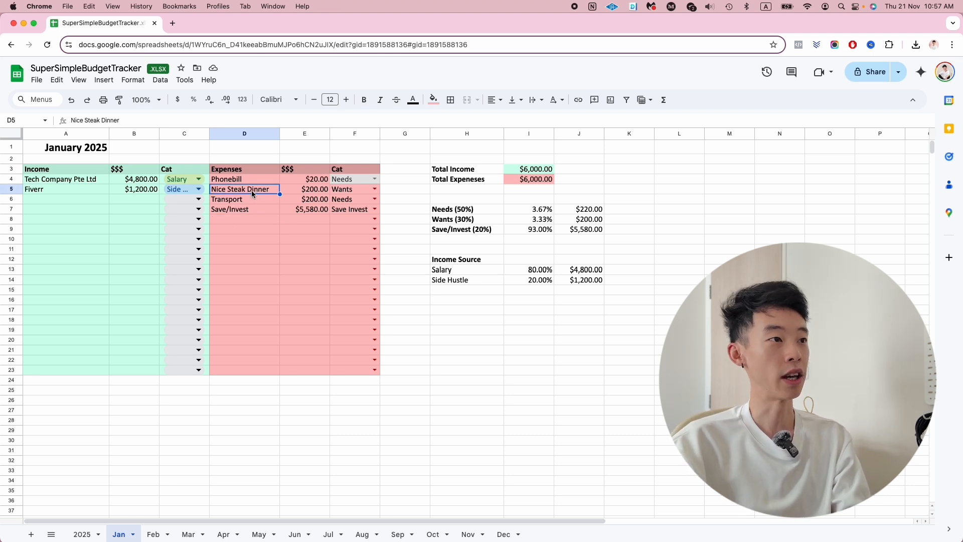
type("Eas")
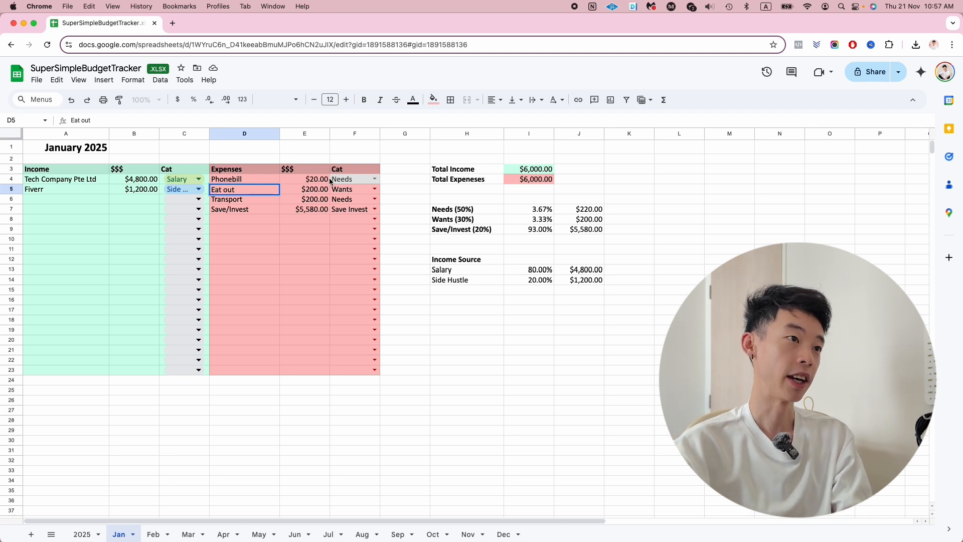
Step: Make the Eat out amount =sum(50+123+60), totalling $233, and verify the formula
type("=sum(")
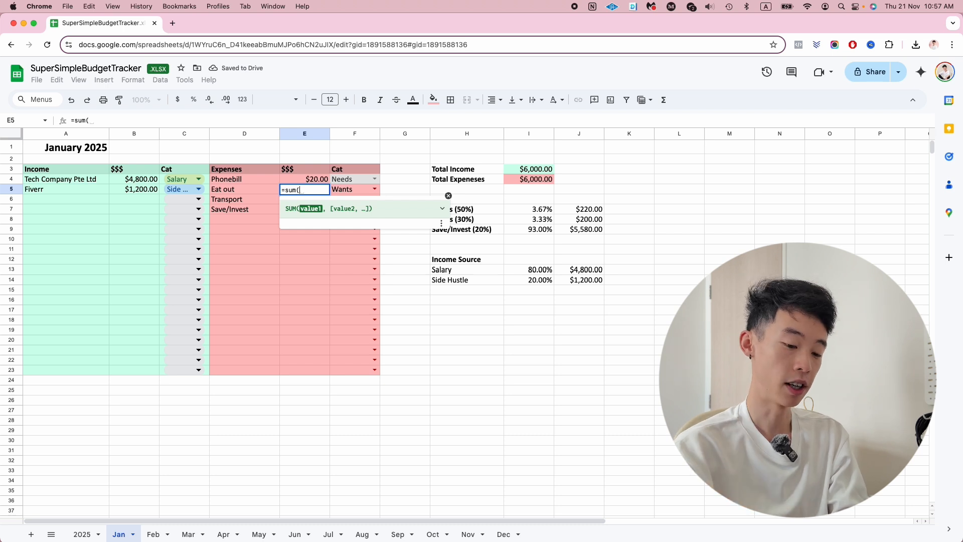
type("50")
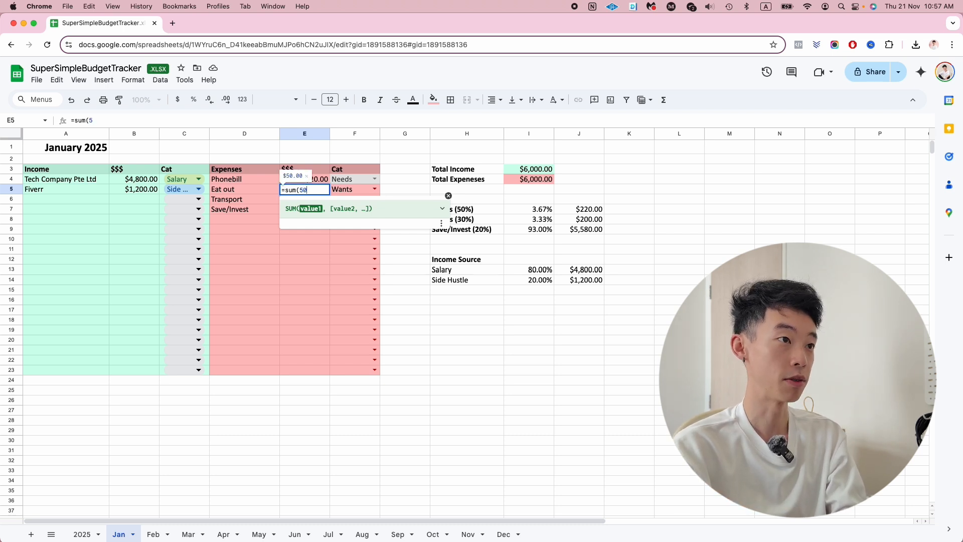
type("+123")
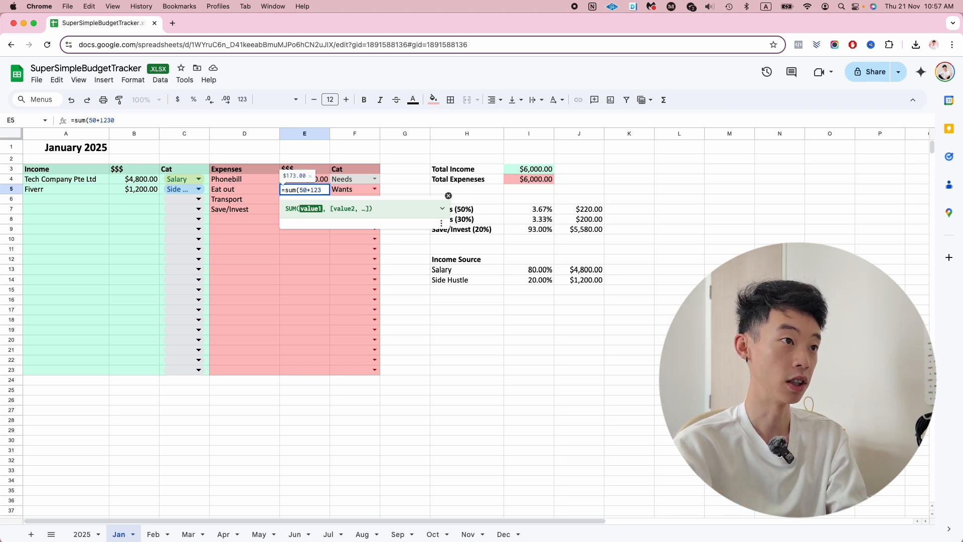
type("+60")
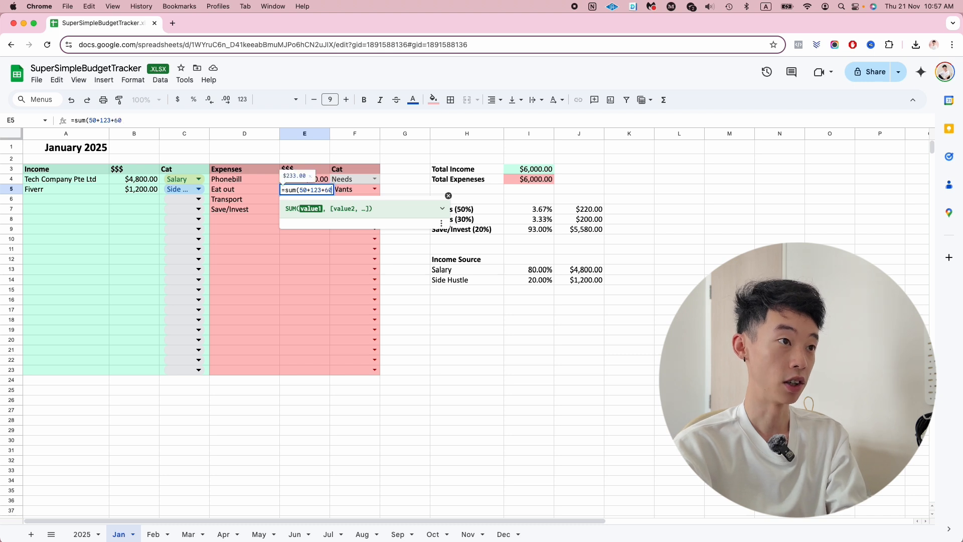
key("Enter")
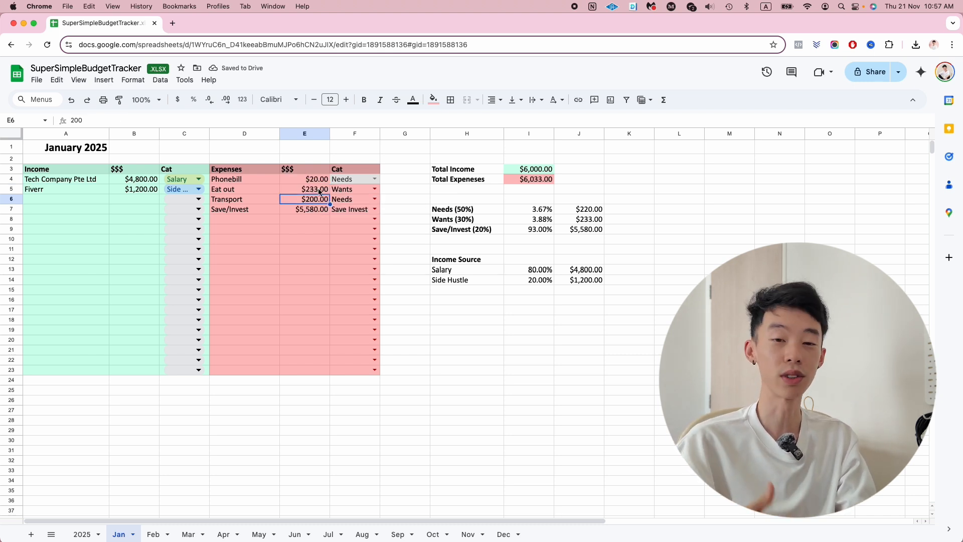
left_click(304, 188)
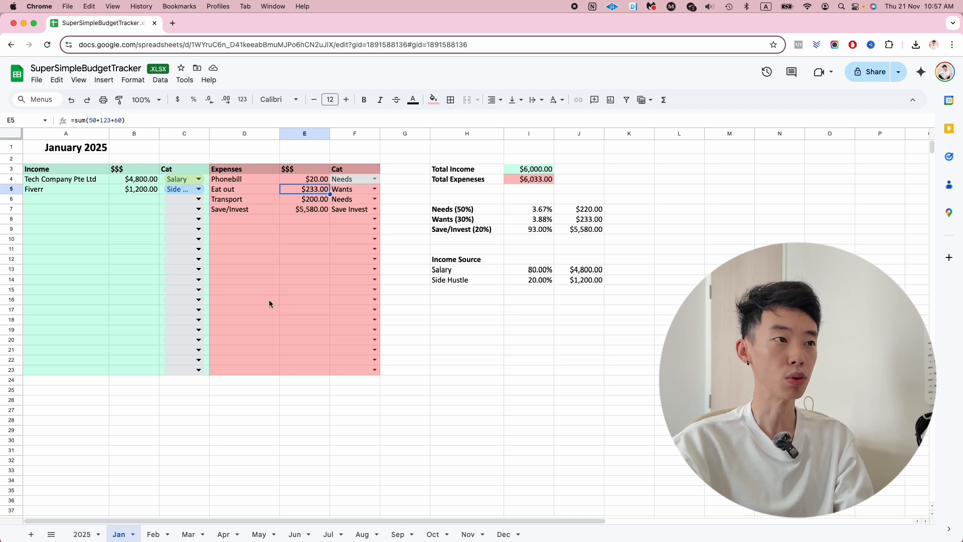
left_click(304, 299)
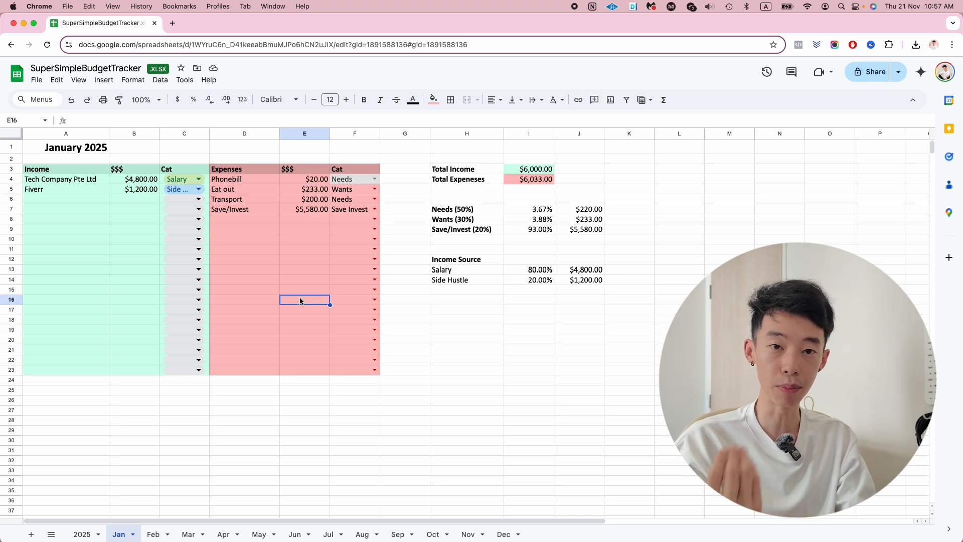
mouse_move(265, 278)
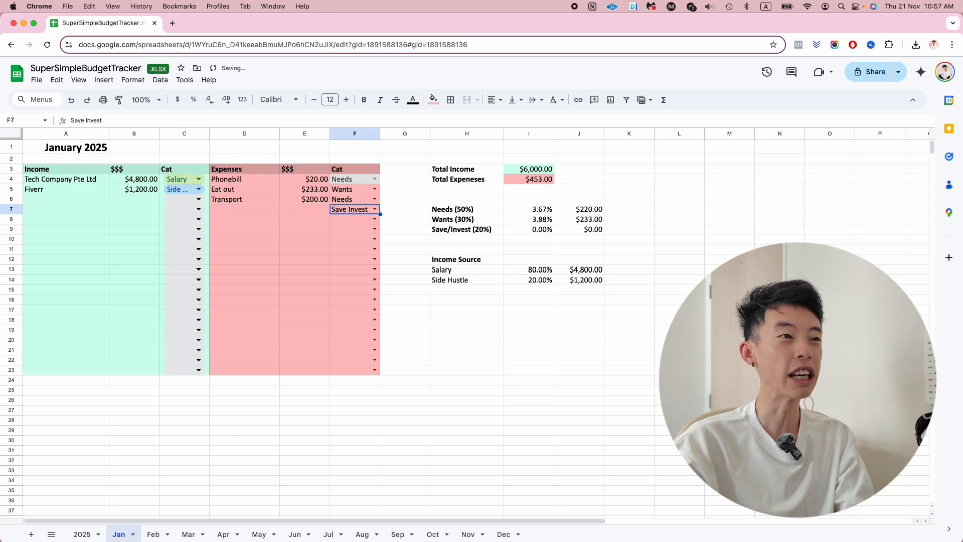
Step: Clear the Save/Invest row so total expenses drop to $453
left_click(304, 269)
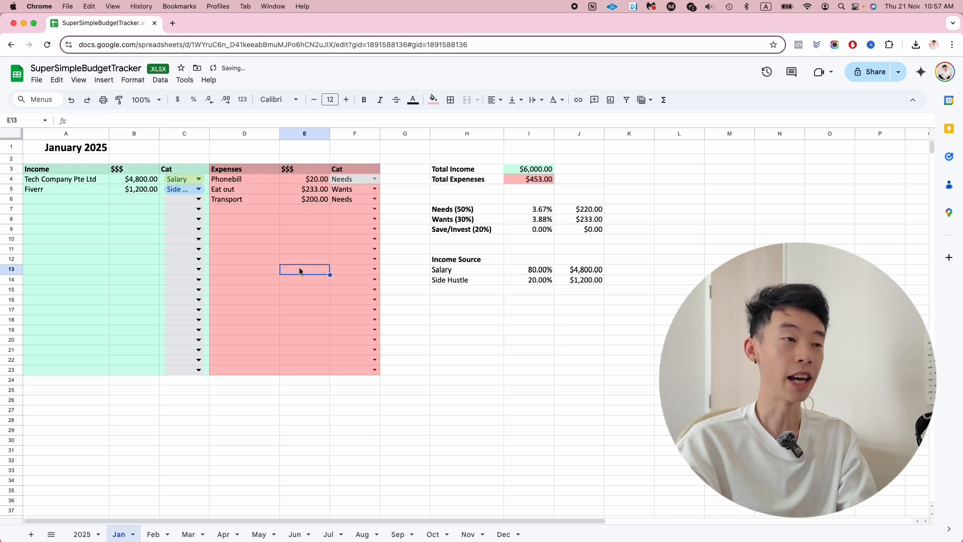